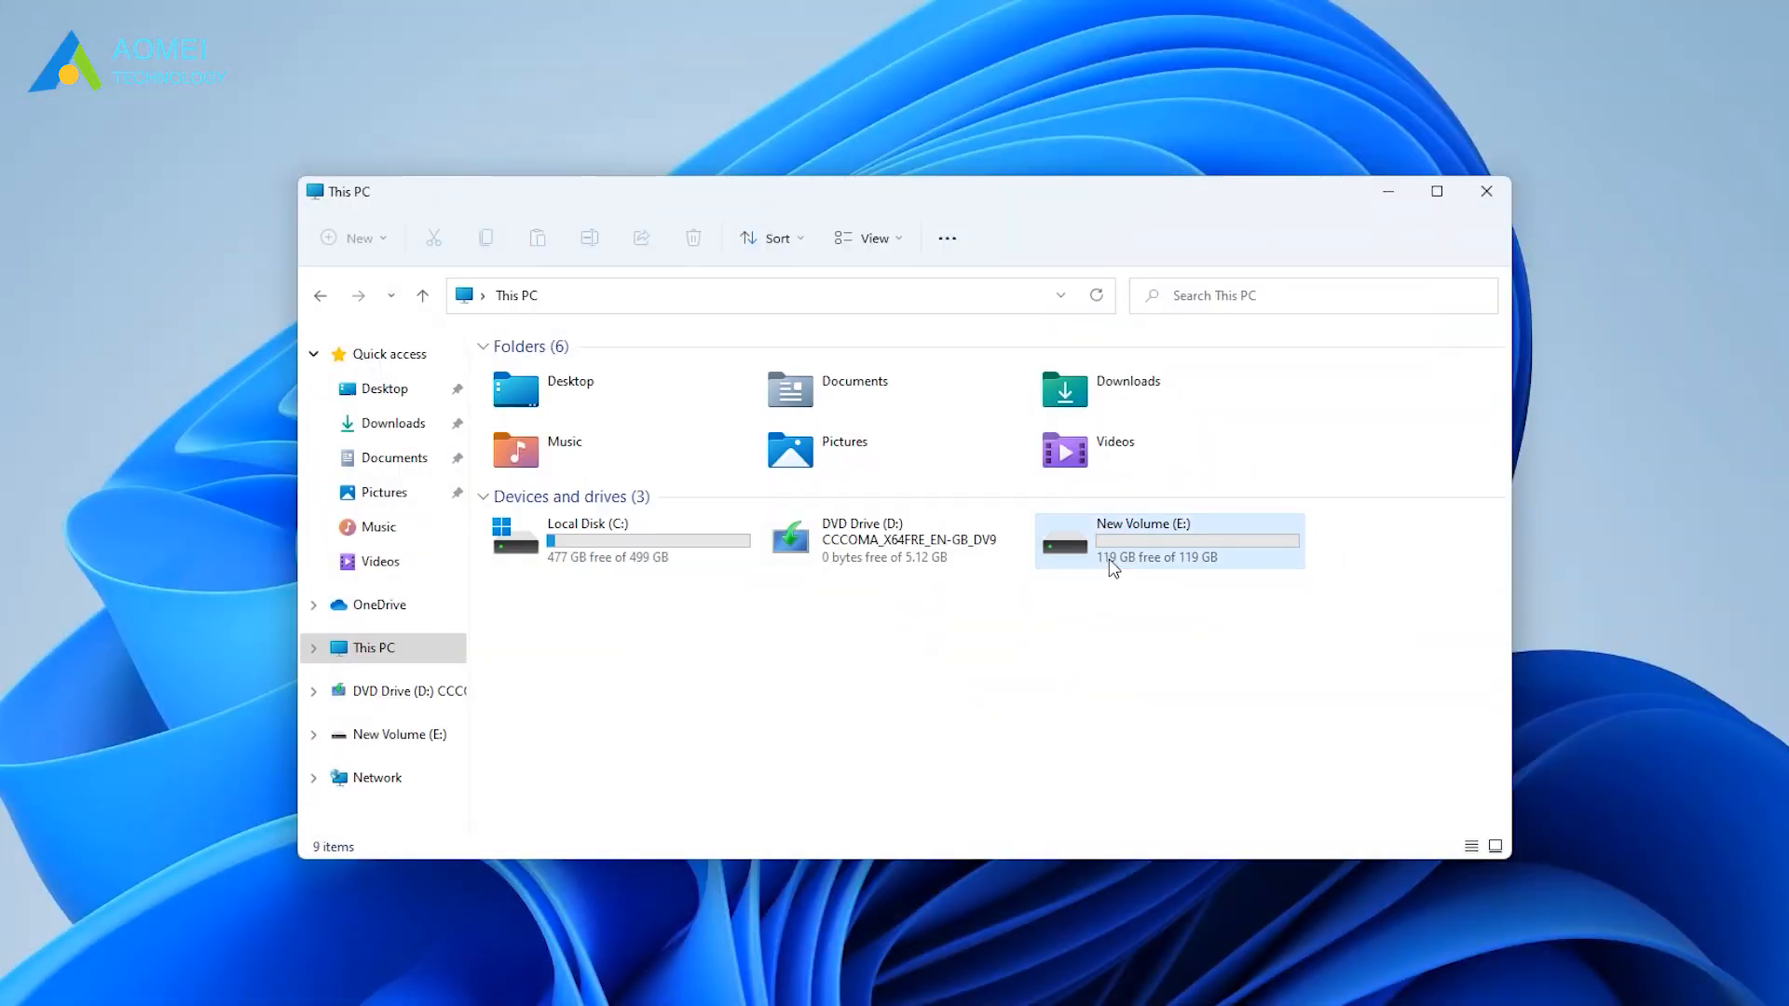
Bring up the New Volume (E:) context menu in This PC and choose an action from it
left_click(1140, 540)
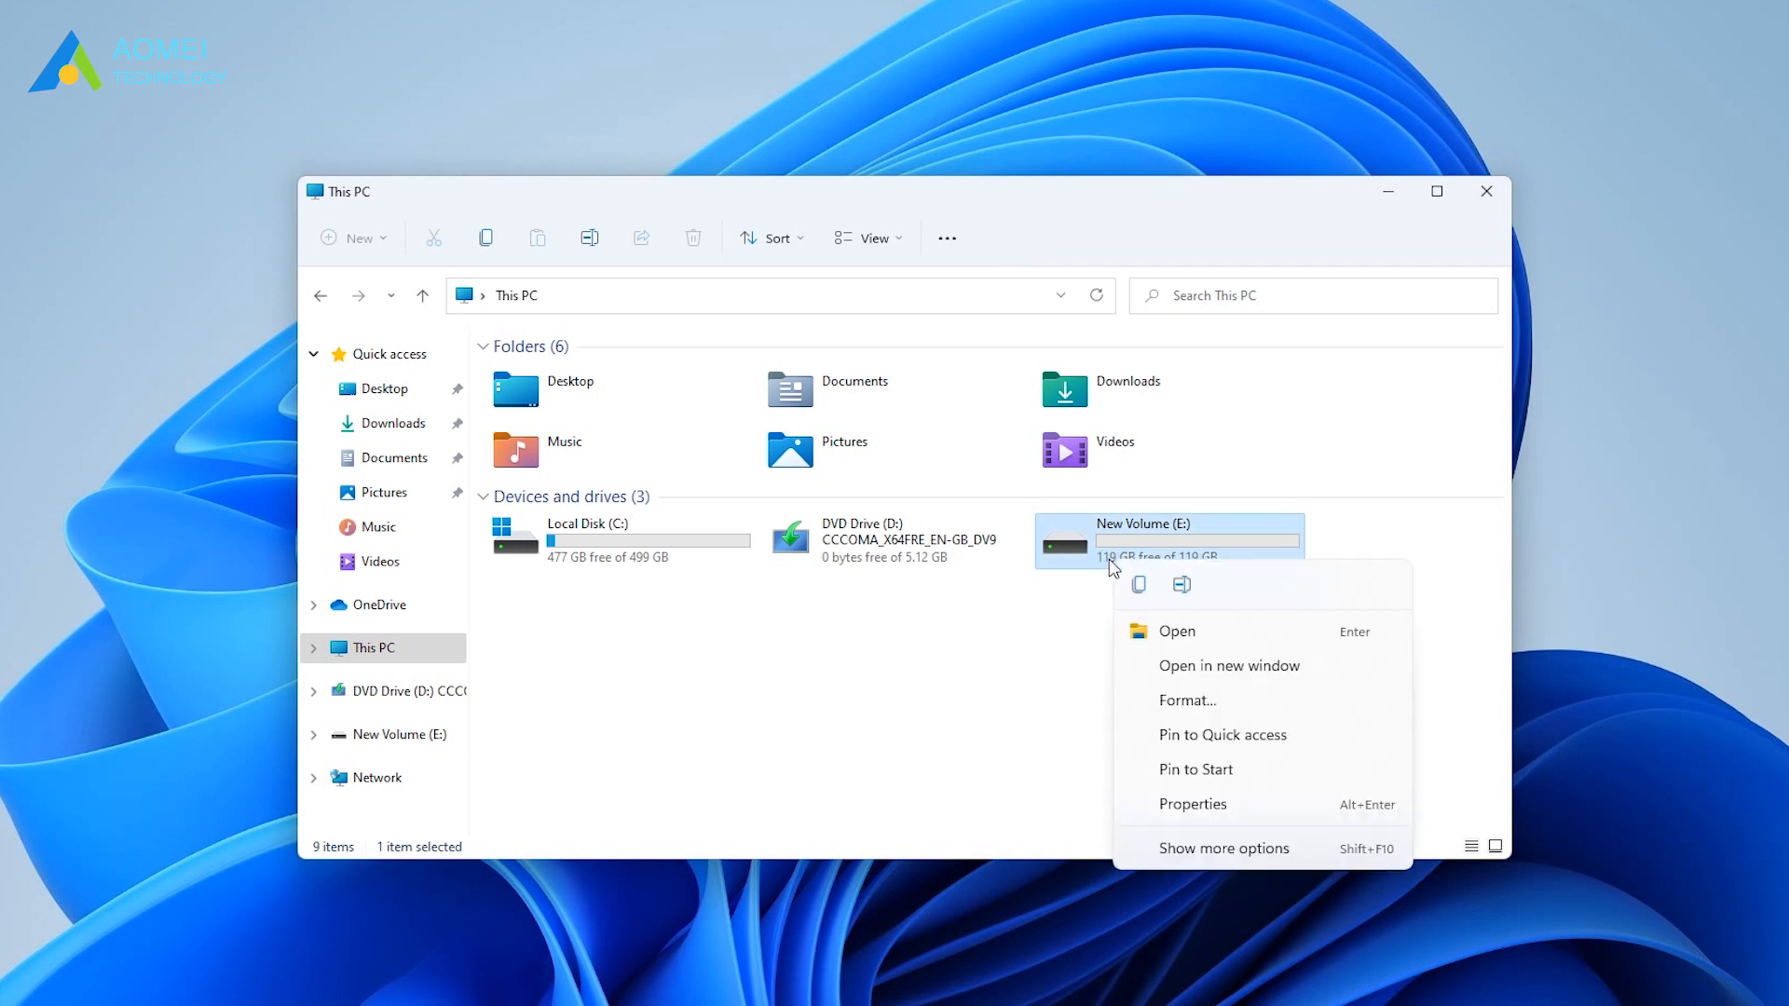
mouse_move(1116, 788)
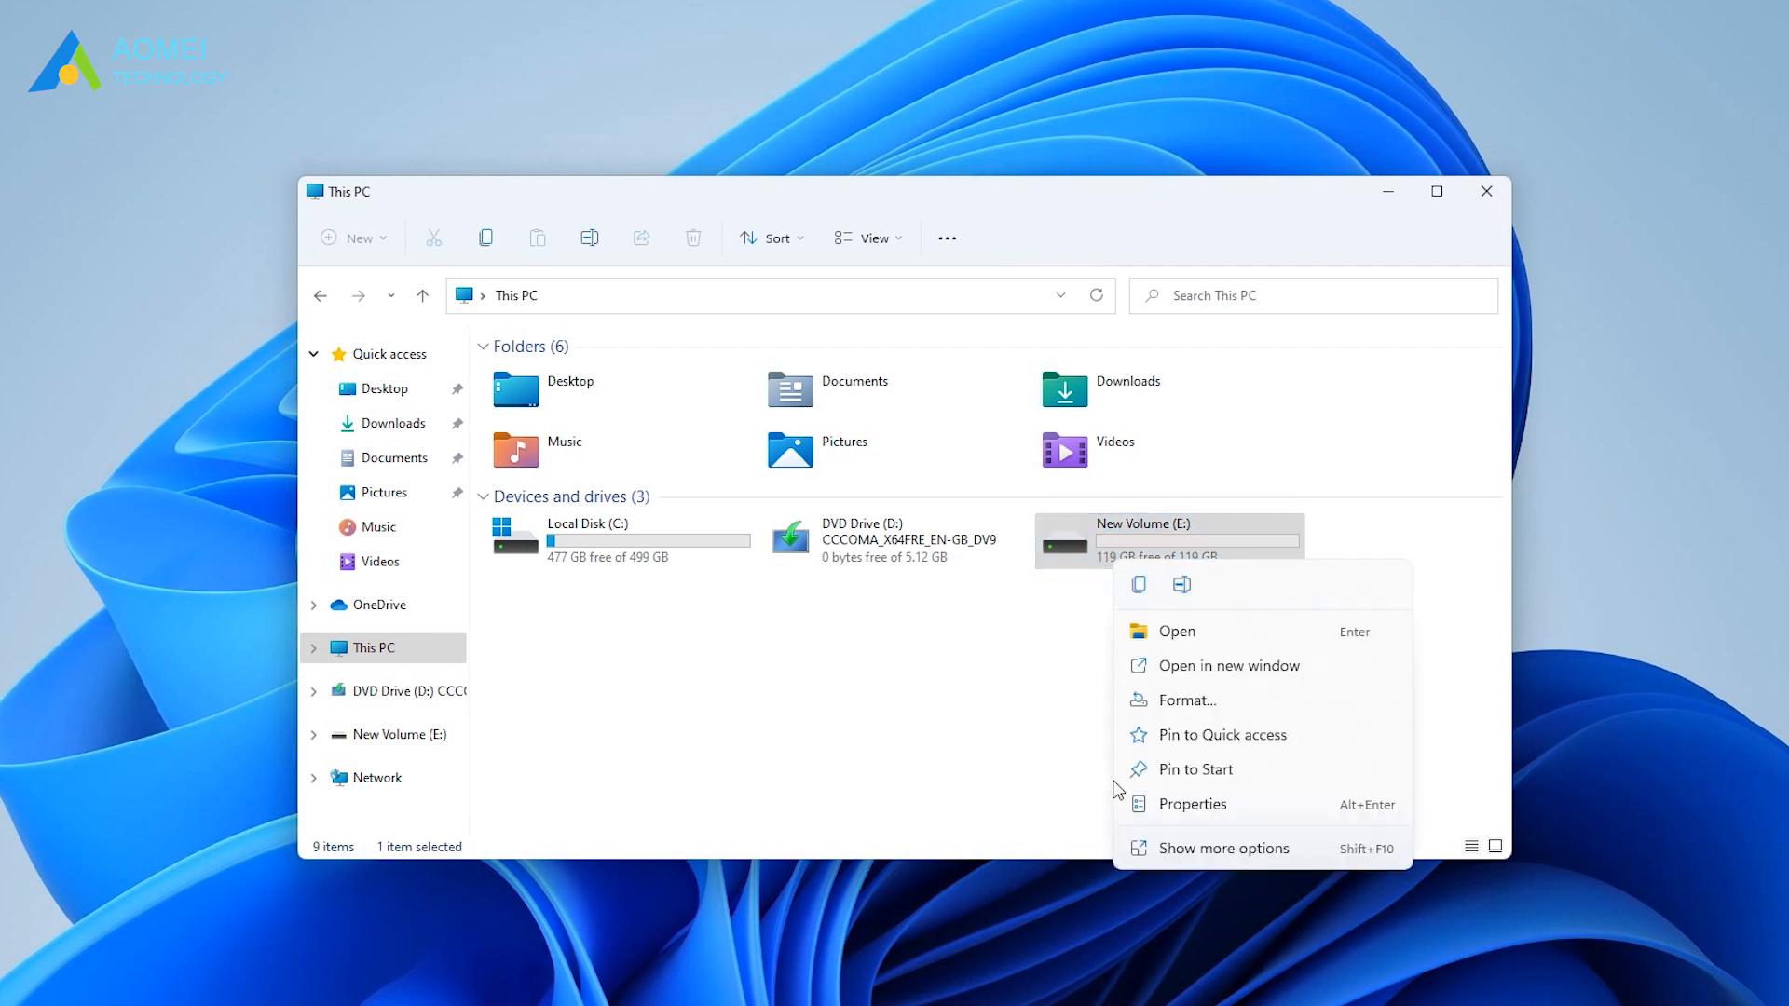
left_click(1252, 816)
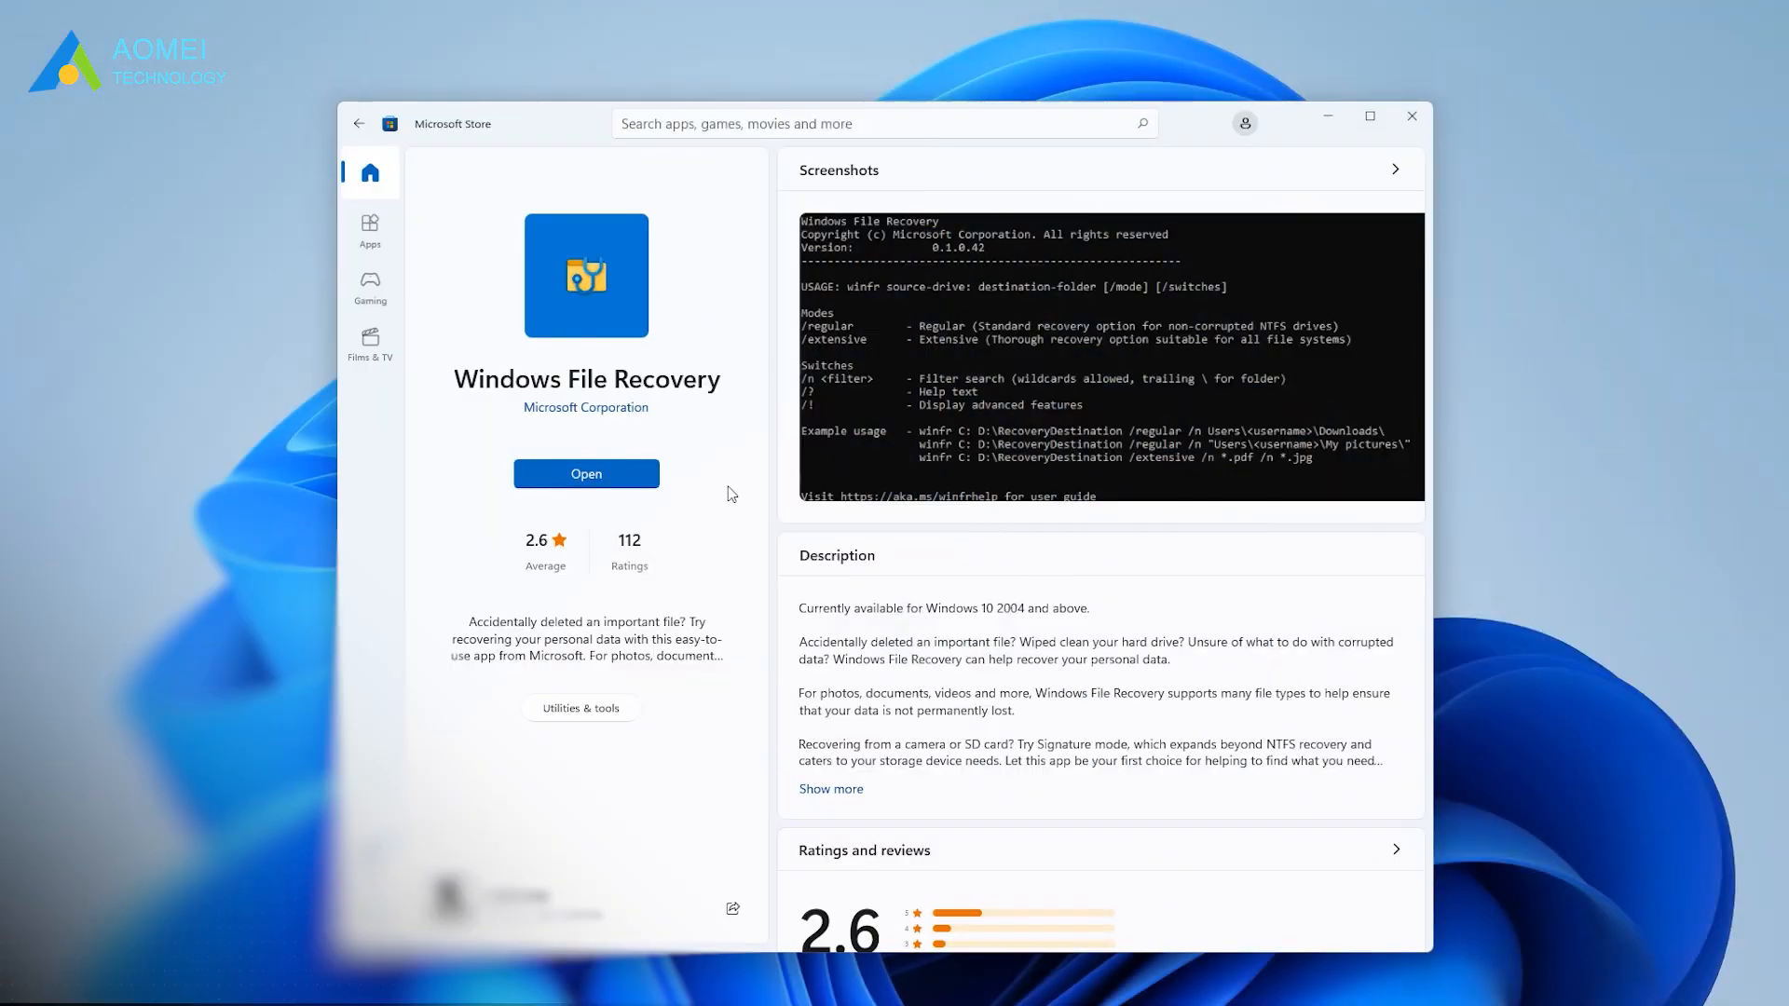
Review the installed Windows File Recovery page in Microsoft Store, then close the Store
left_click(585, 473)
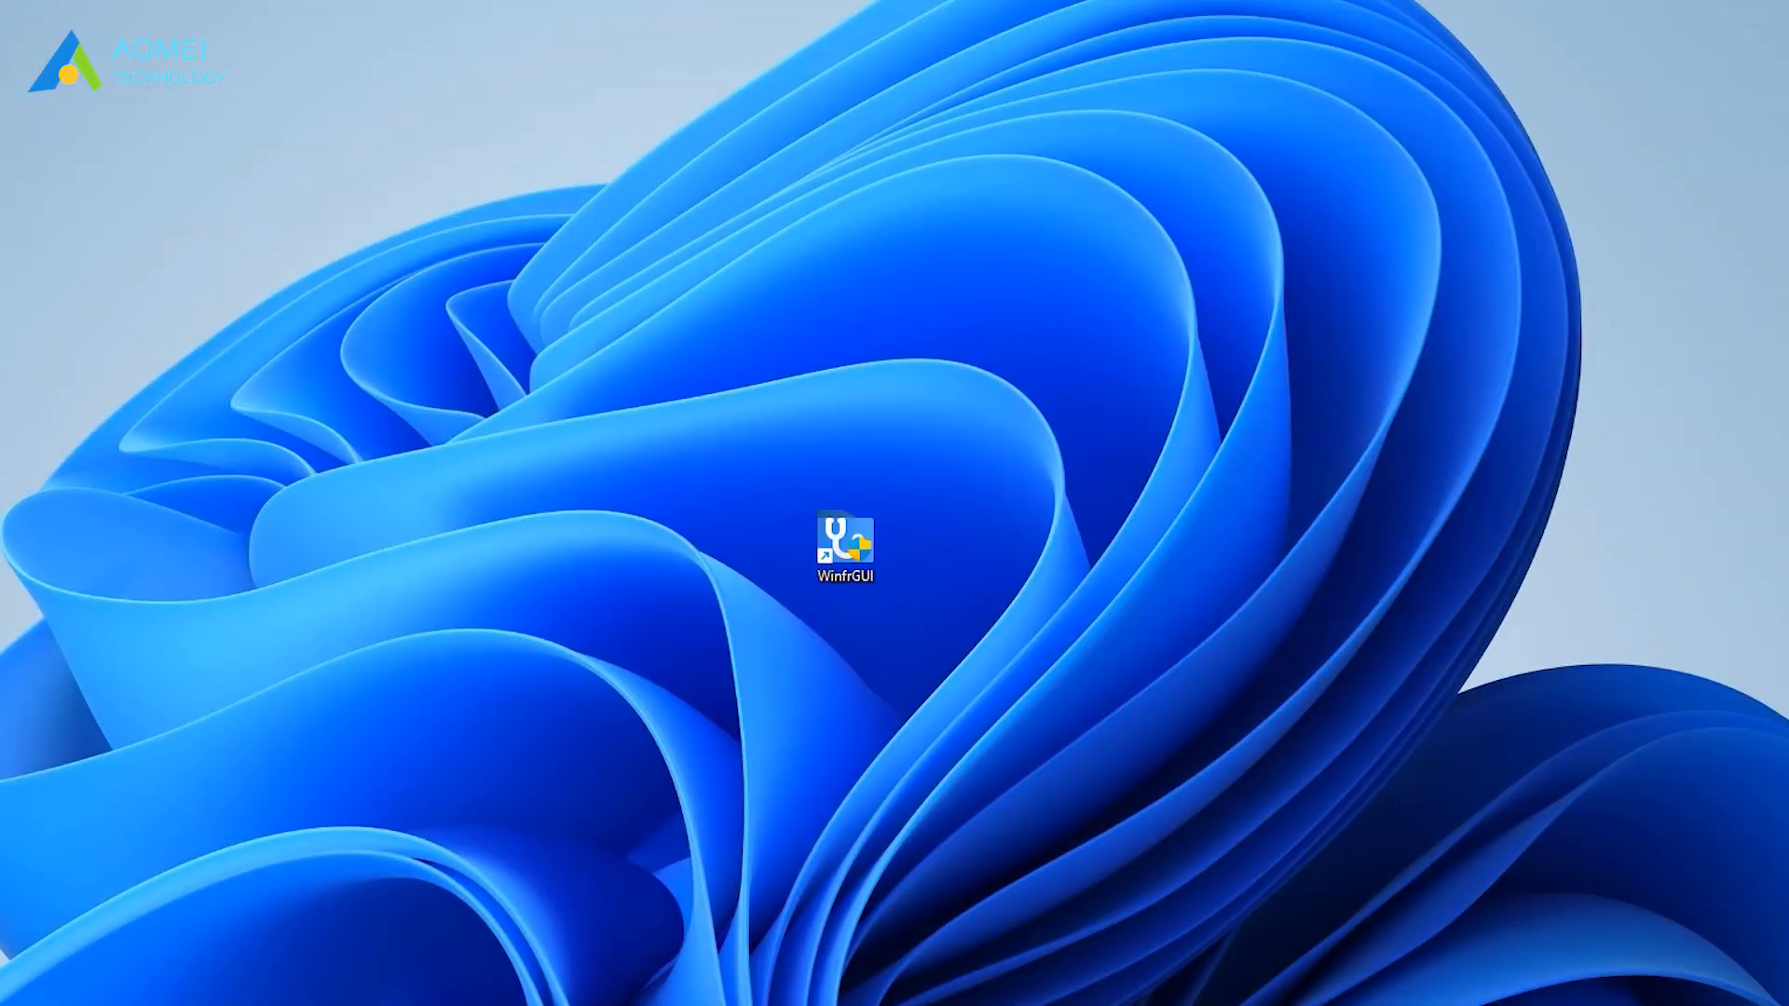
Launch WinfrGUI, choose E: New Volume, and set the saved path to C:\
double_click(844, 539)
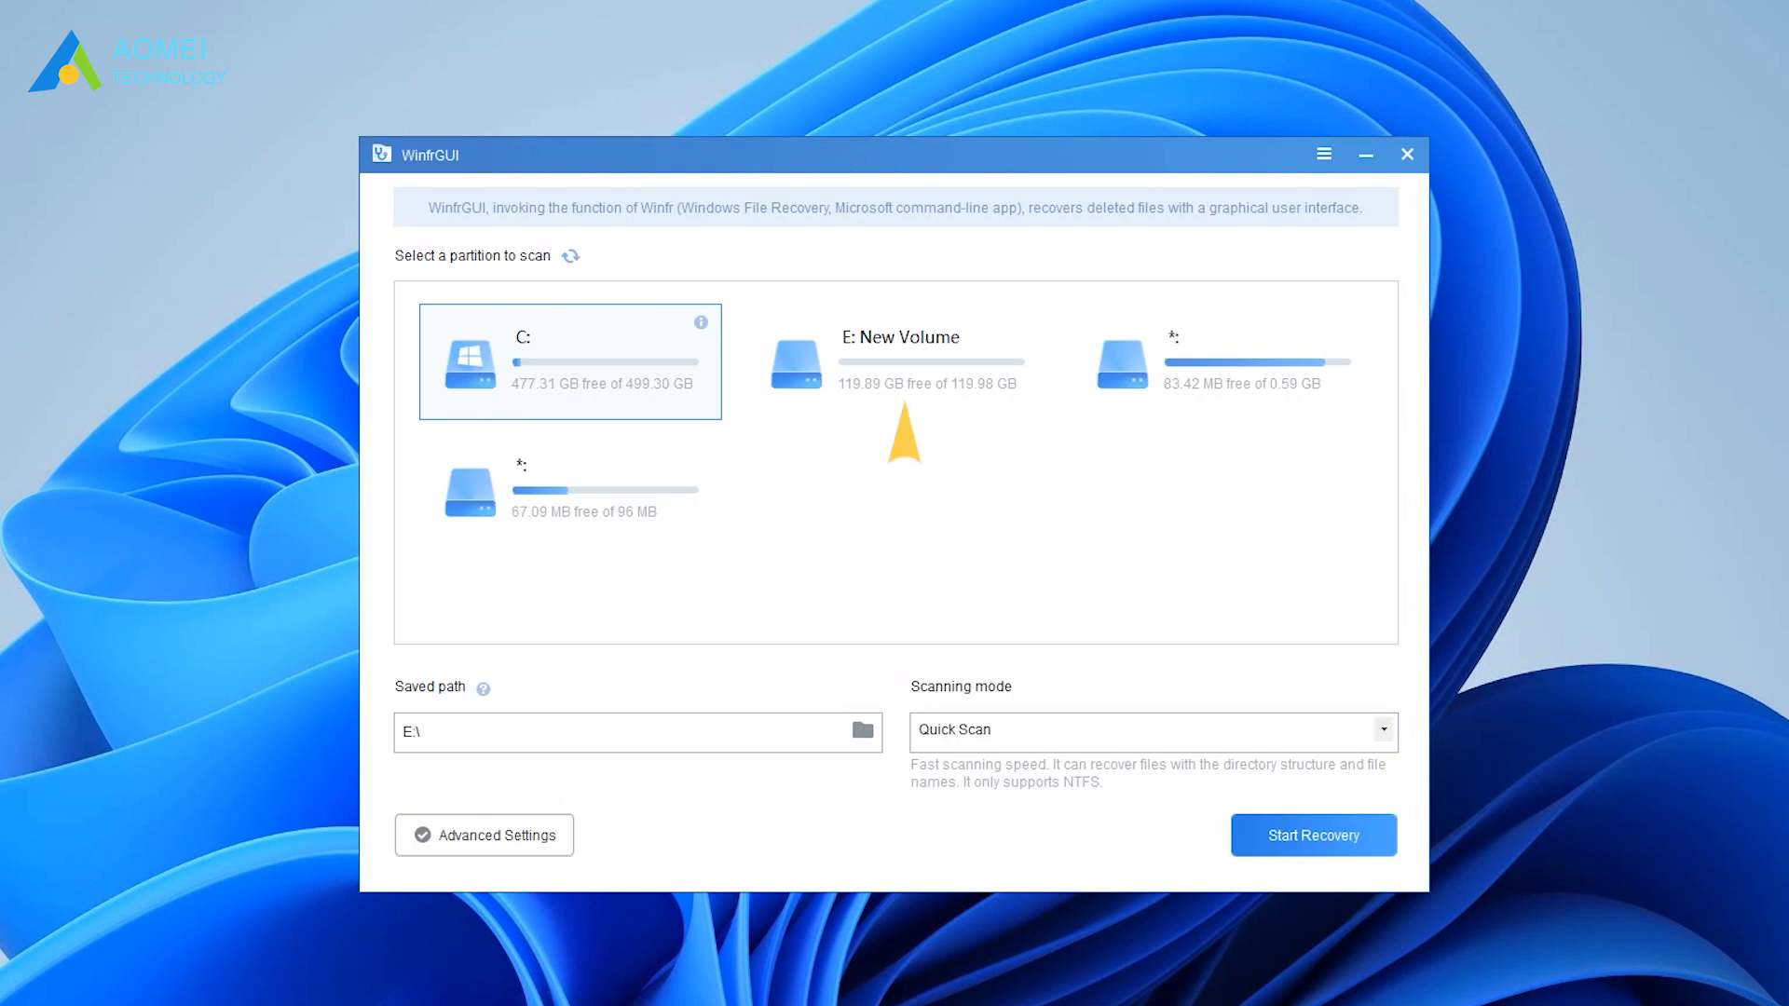
left_click(901, 360)
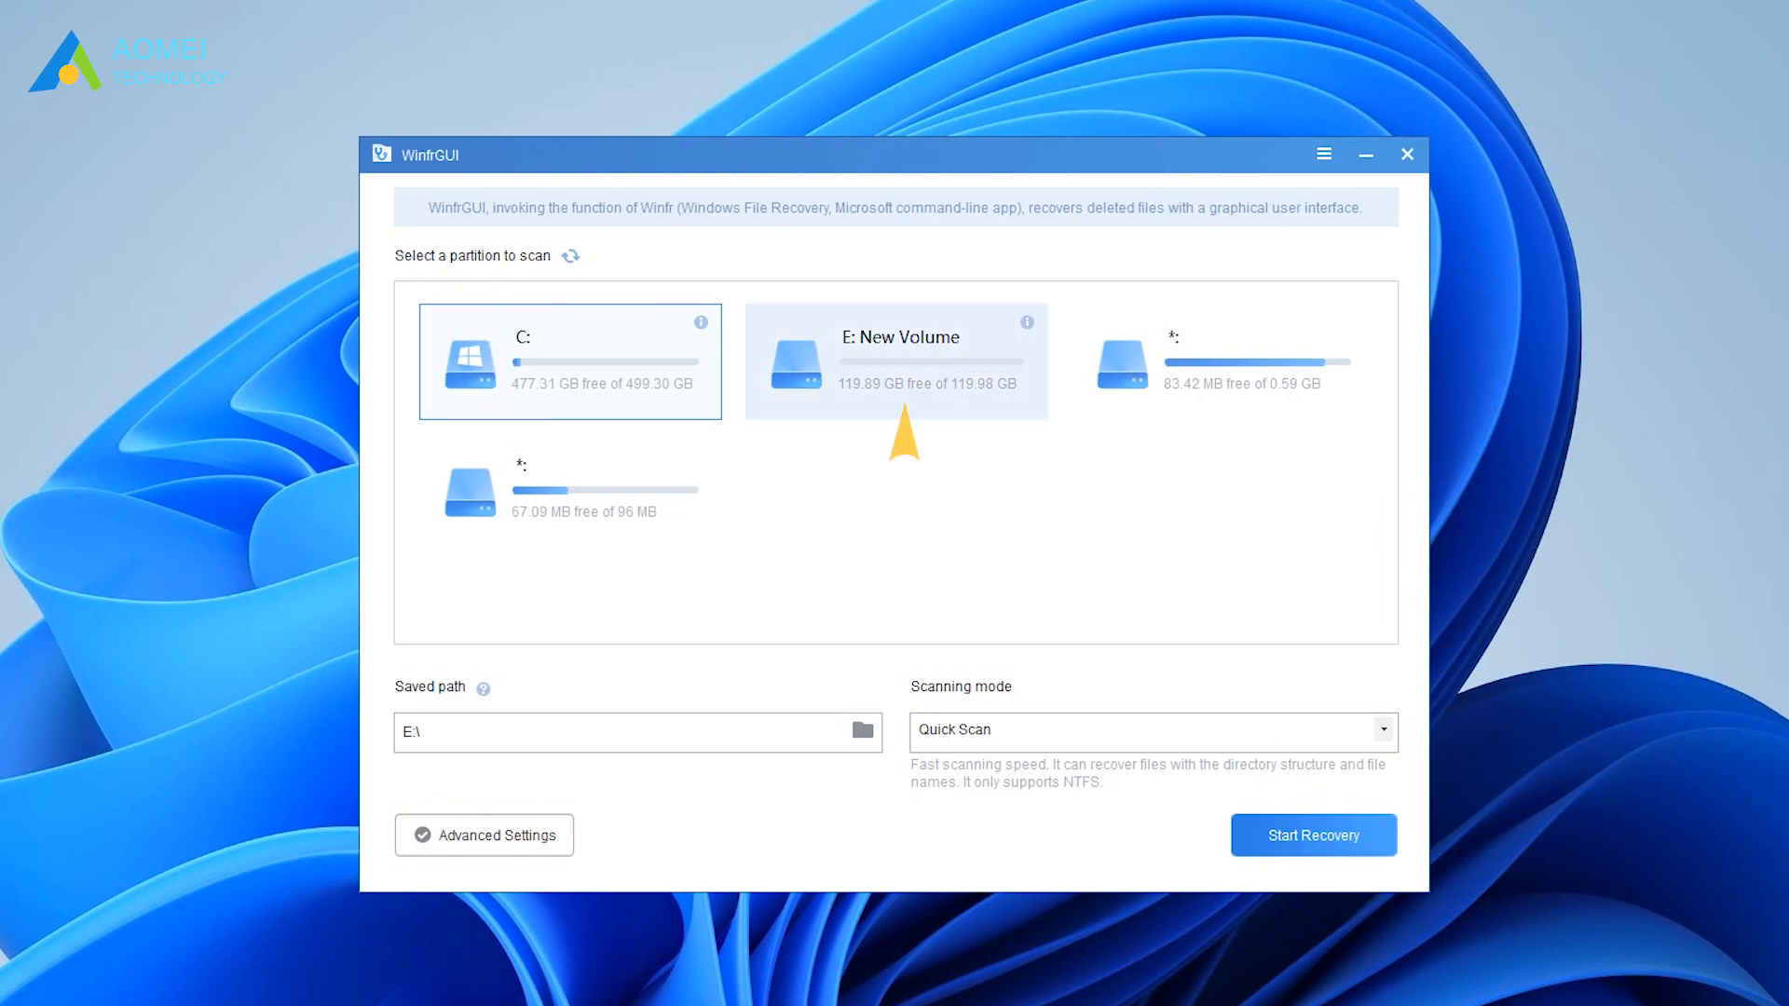
left_click(896, 361)
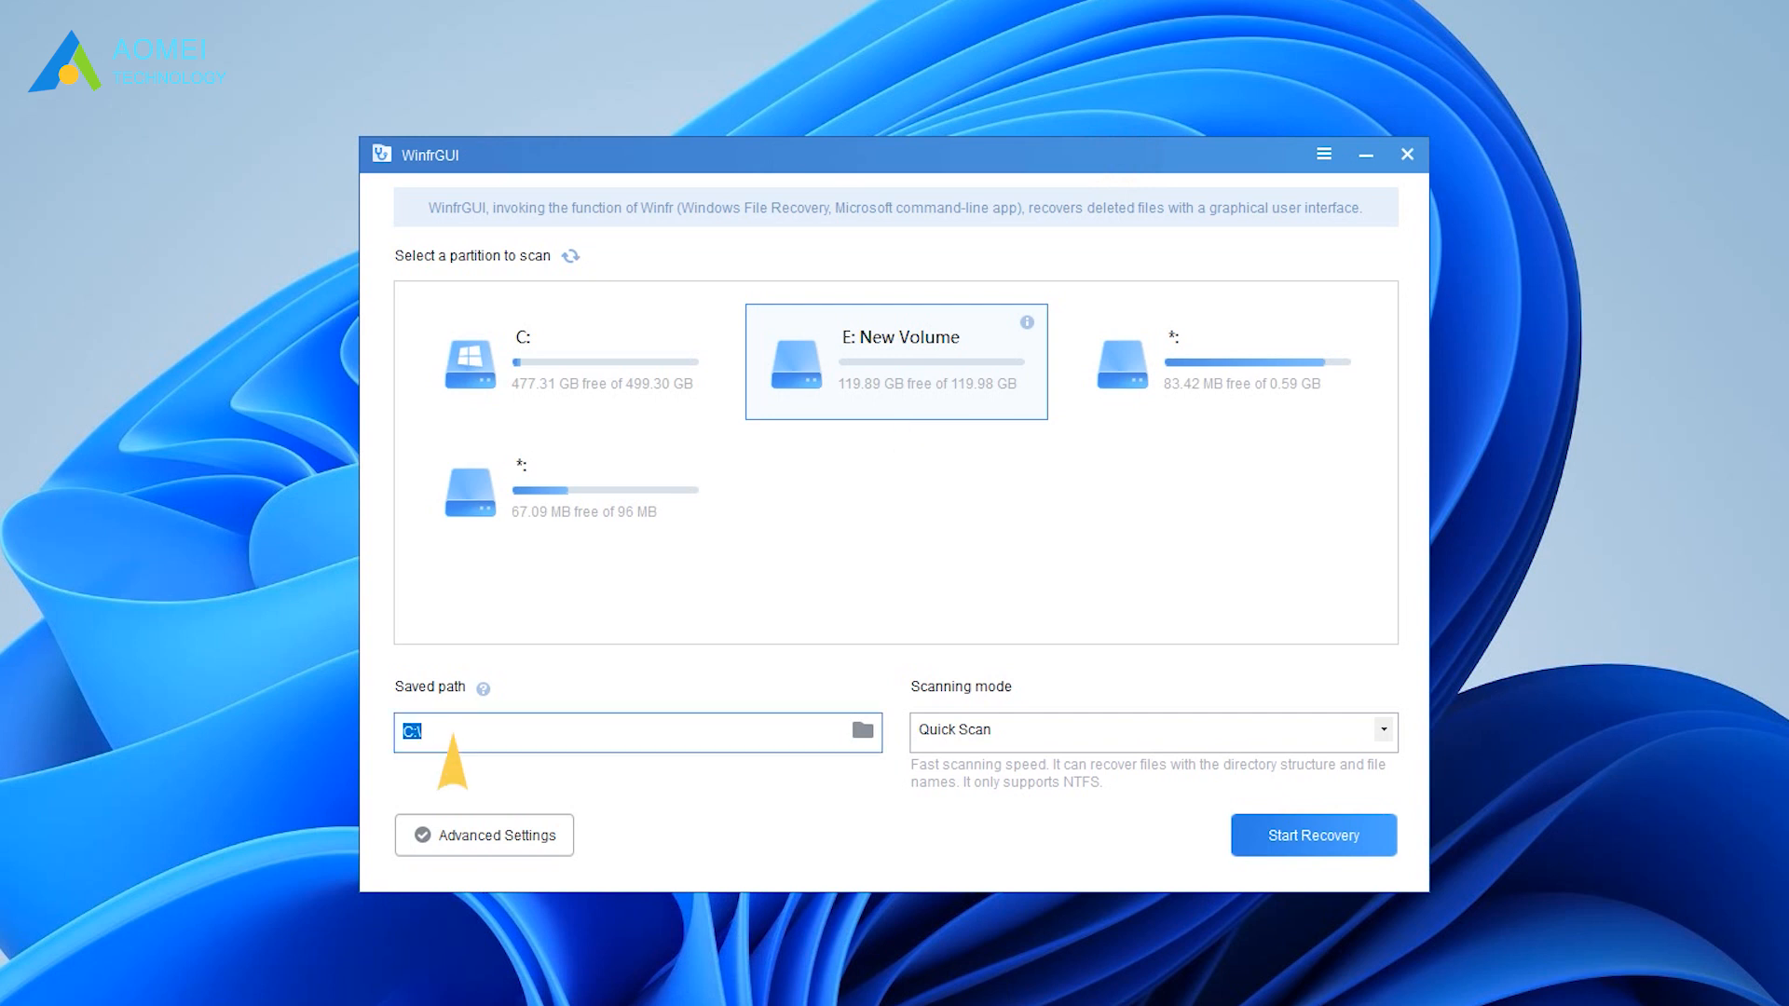
left_click(859, 731)
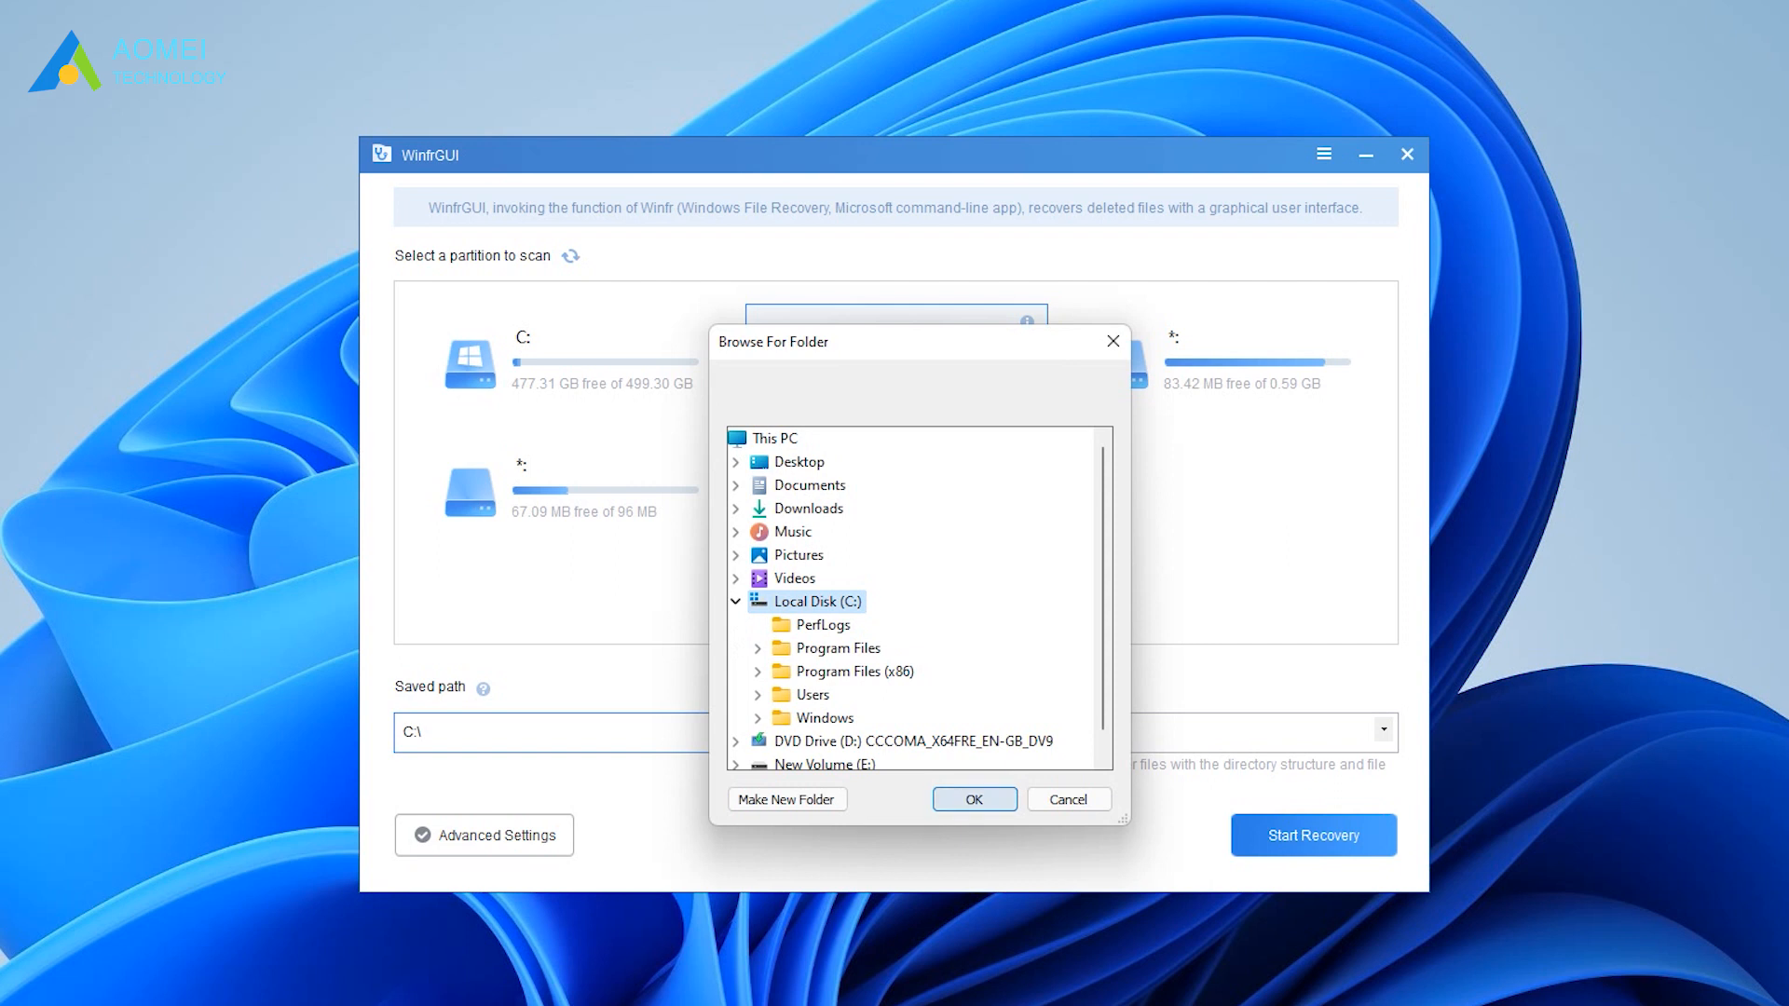
left_click(1067, 799)
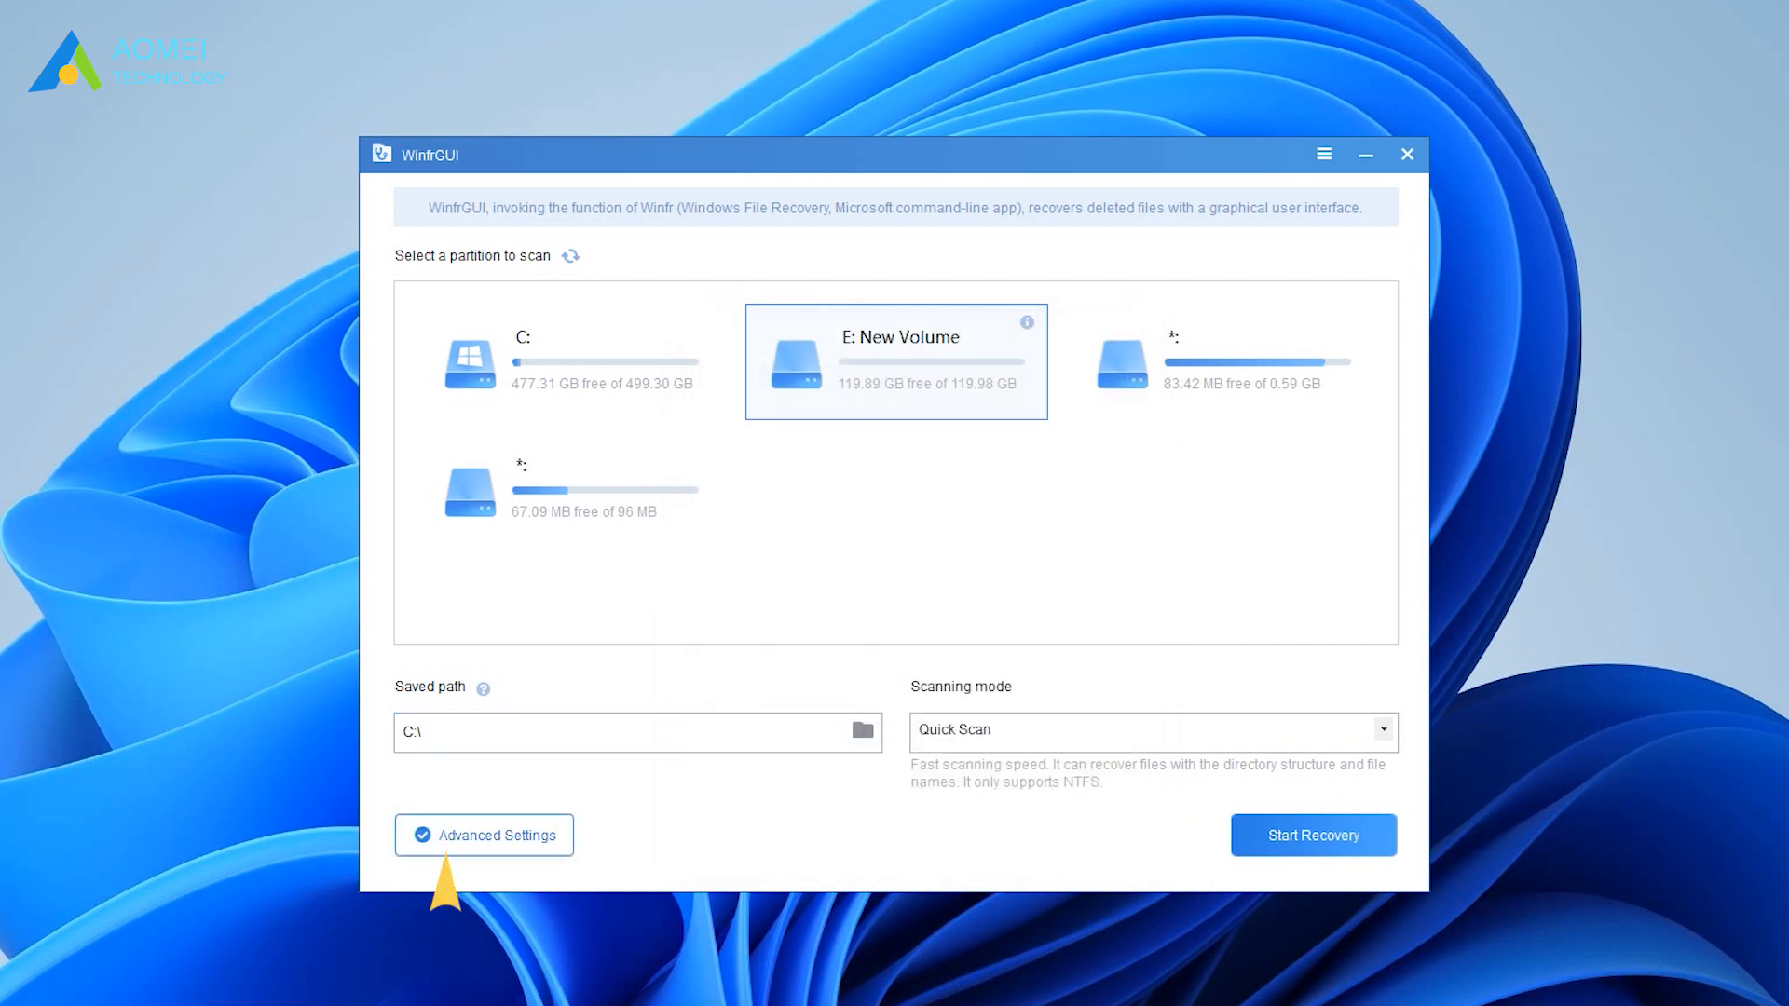
Limit recovery to Documents in Advanced Settings and confirm
left_click(484, 835)
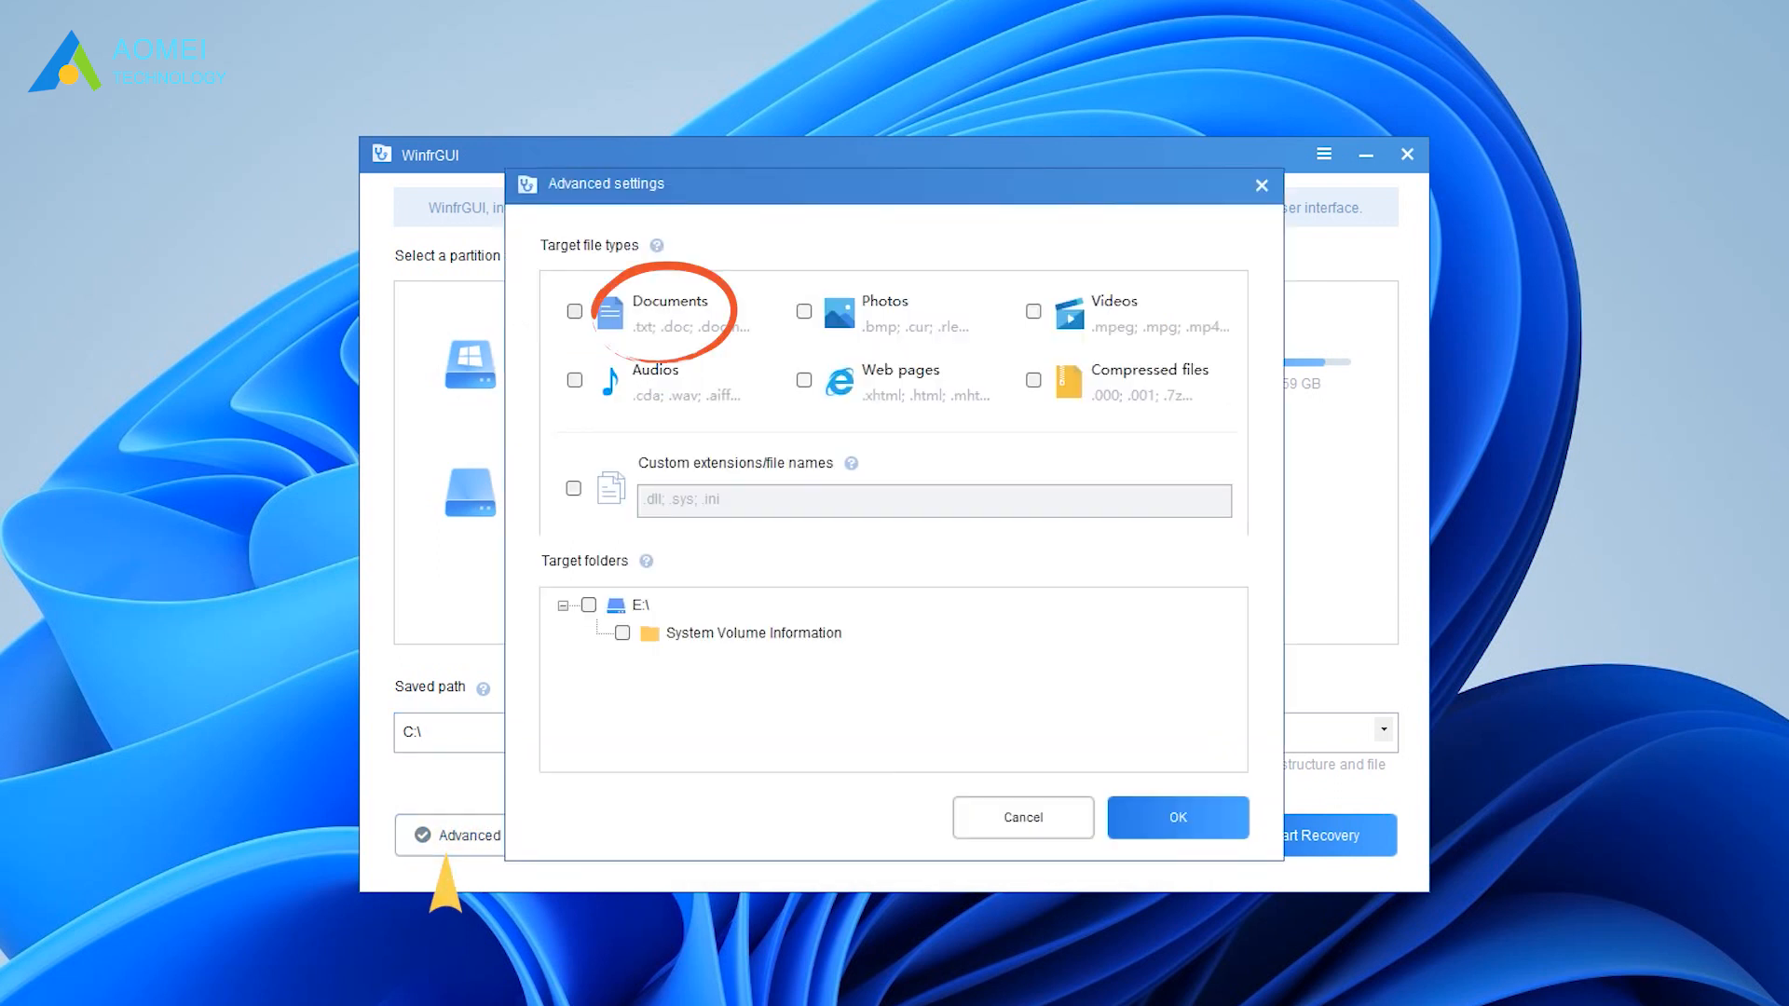
left_click(574, 312)
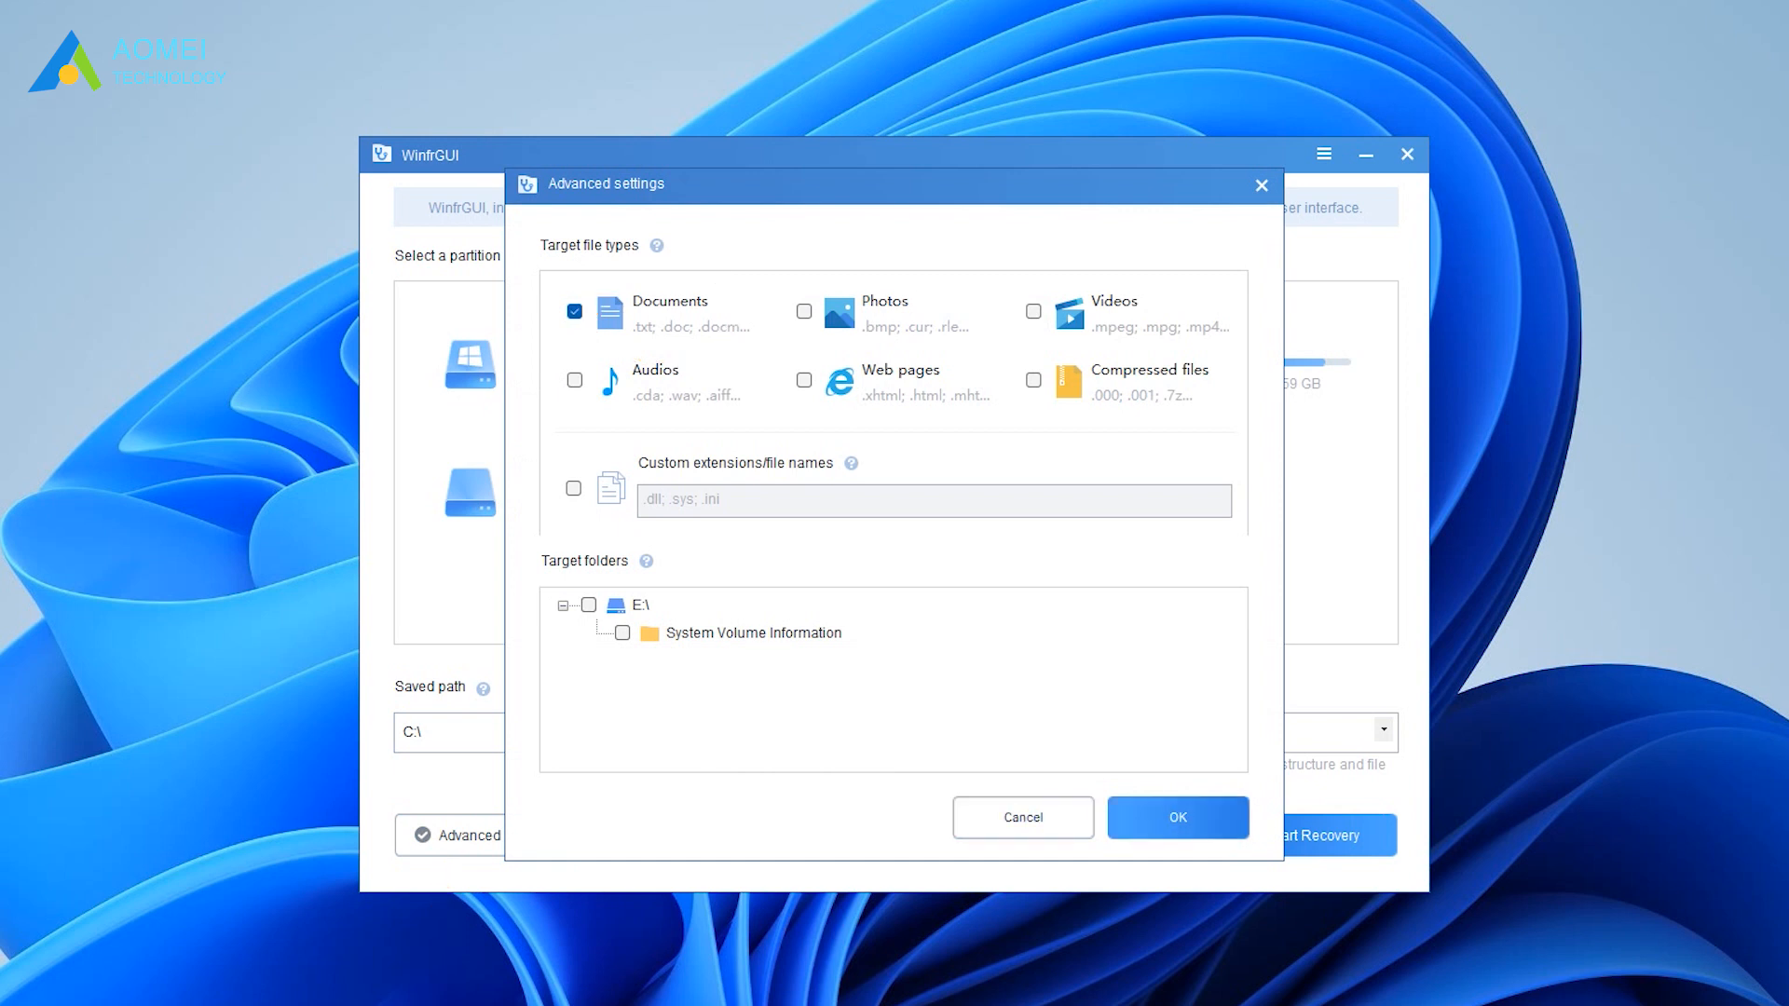
left_click(1176, 817)
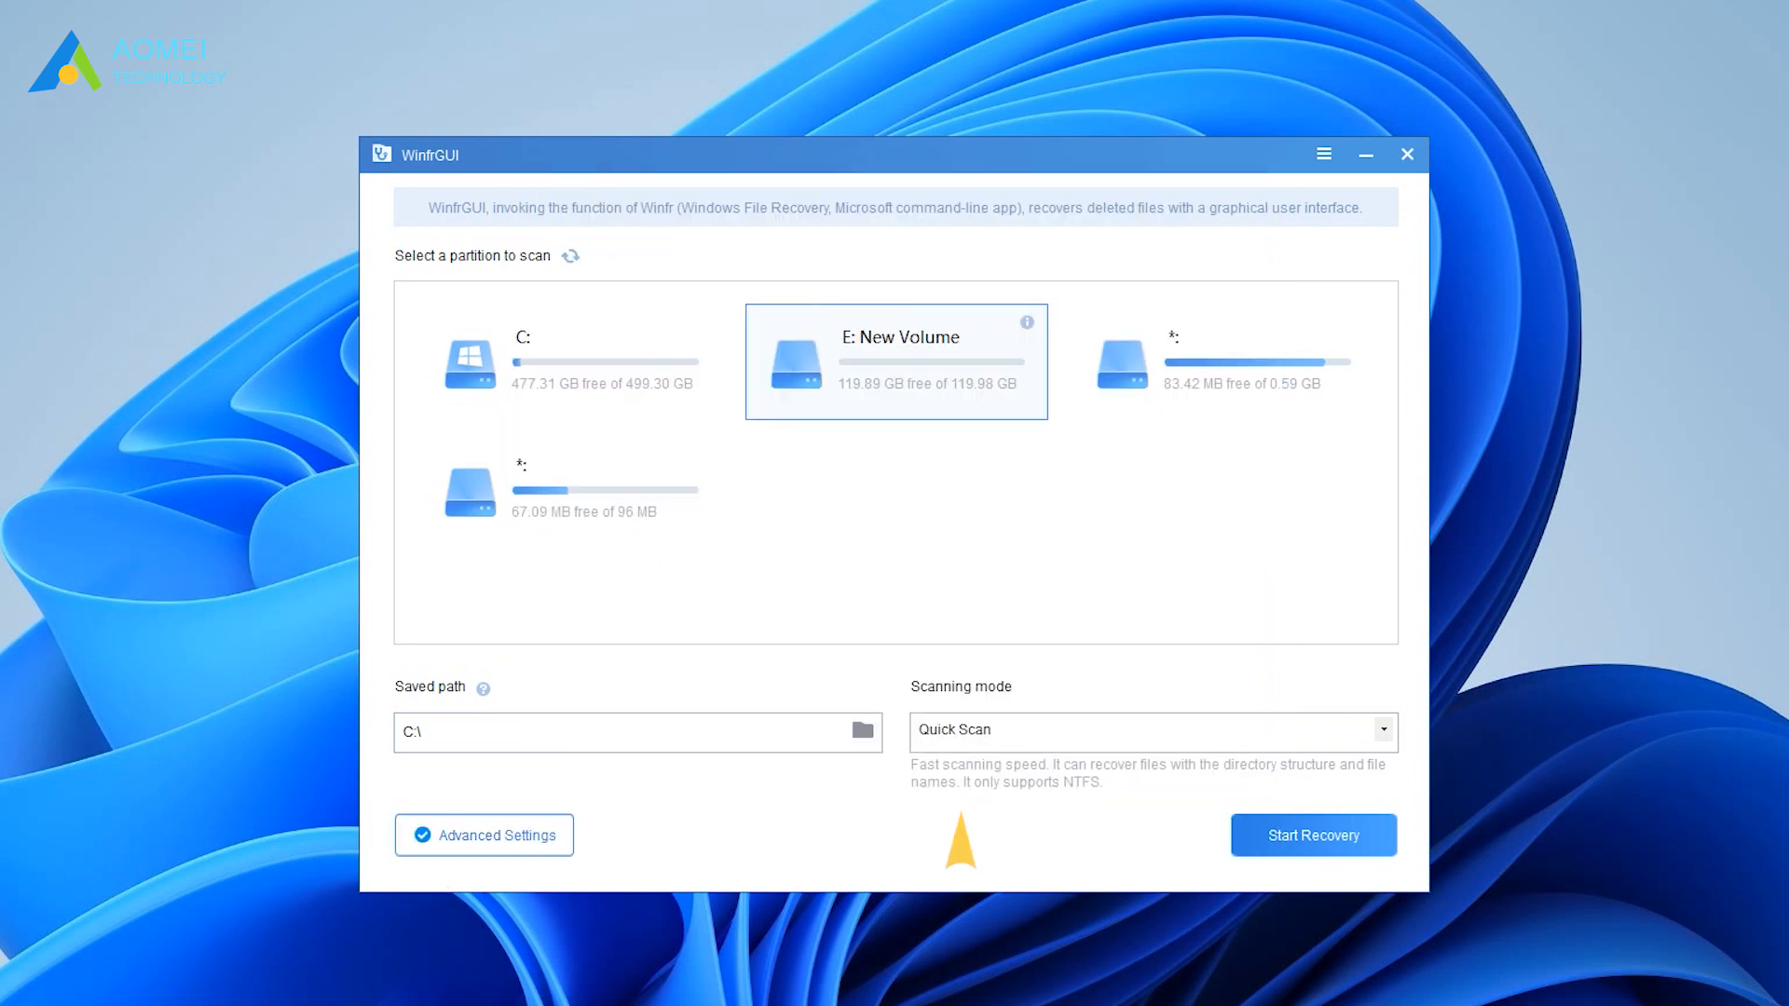
Run a Quick Scan of E: (zero files found), then return and select Deep Scan mode
left_click(1378, 730)
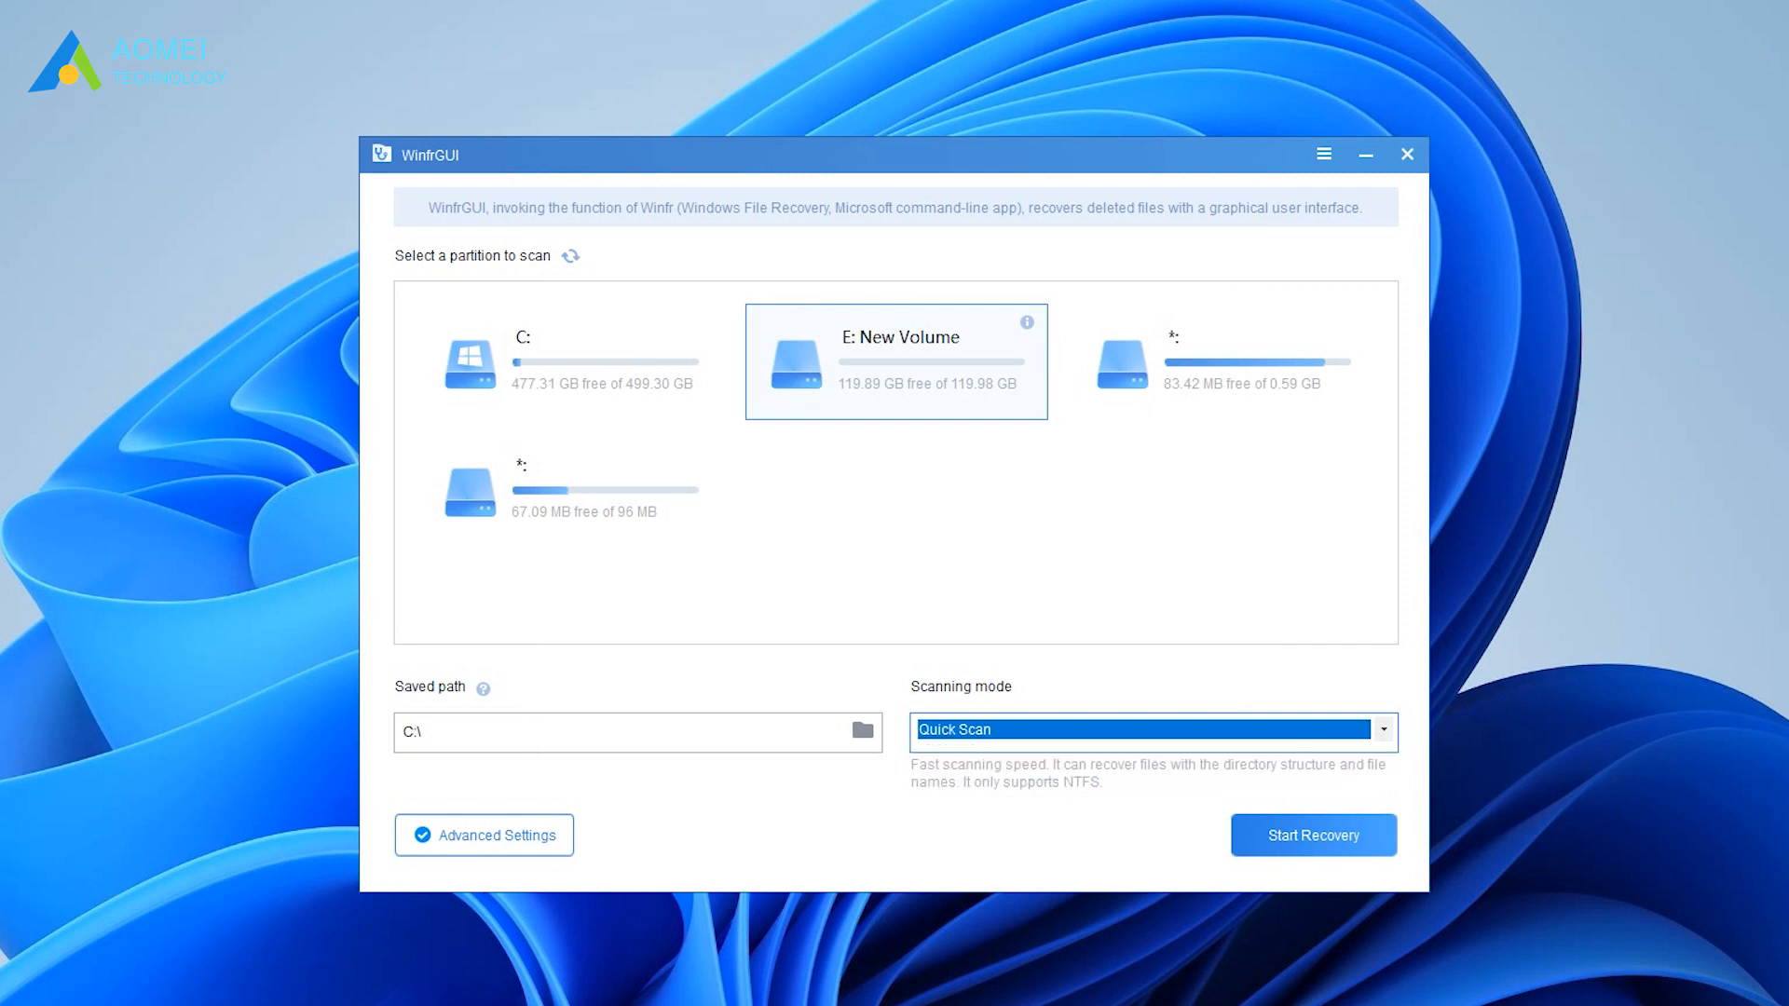
left_click(1312, 835)
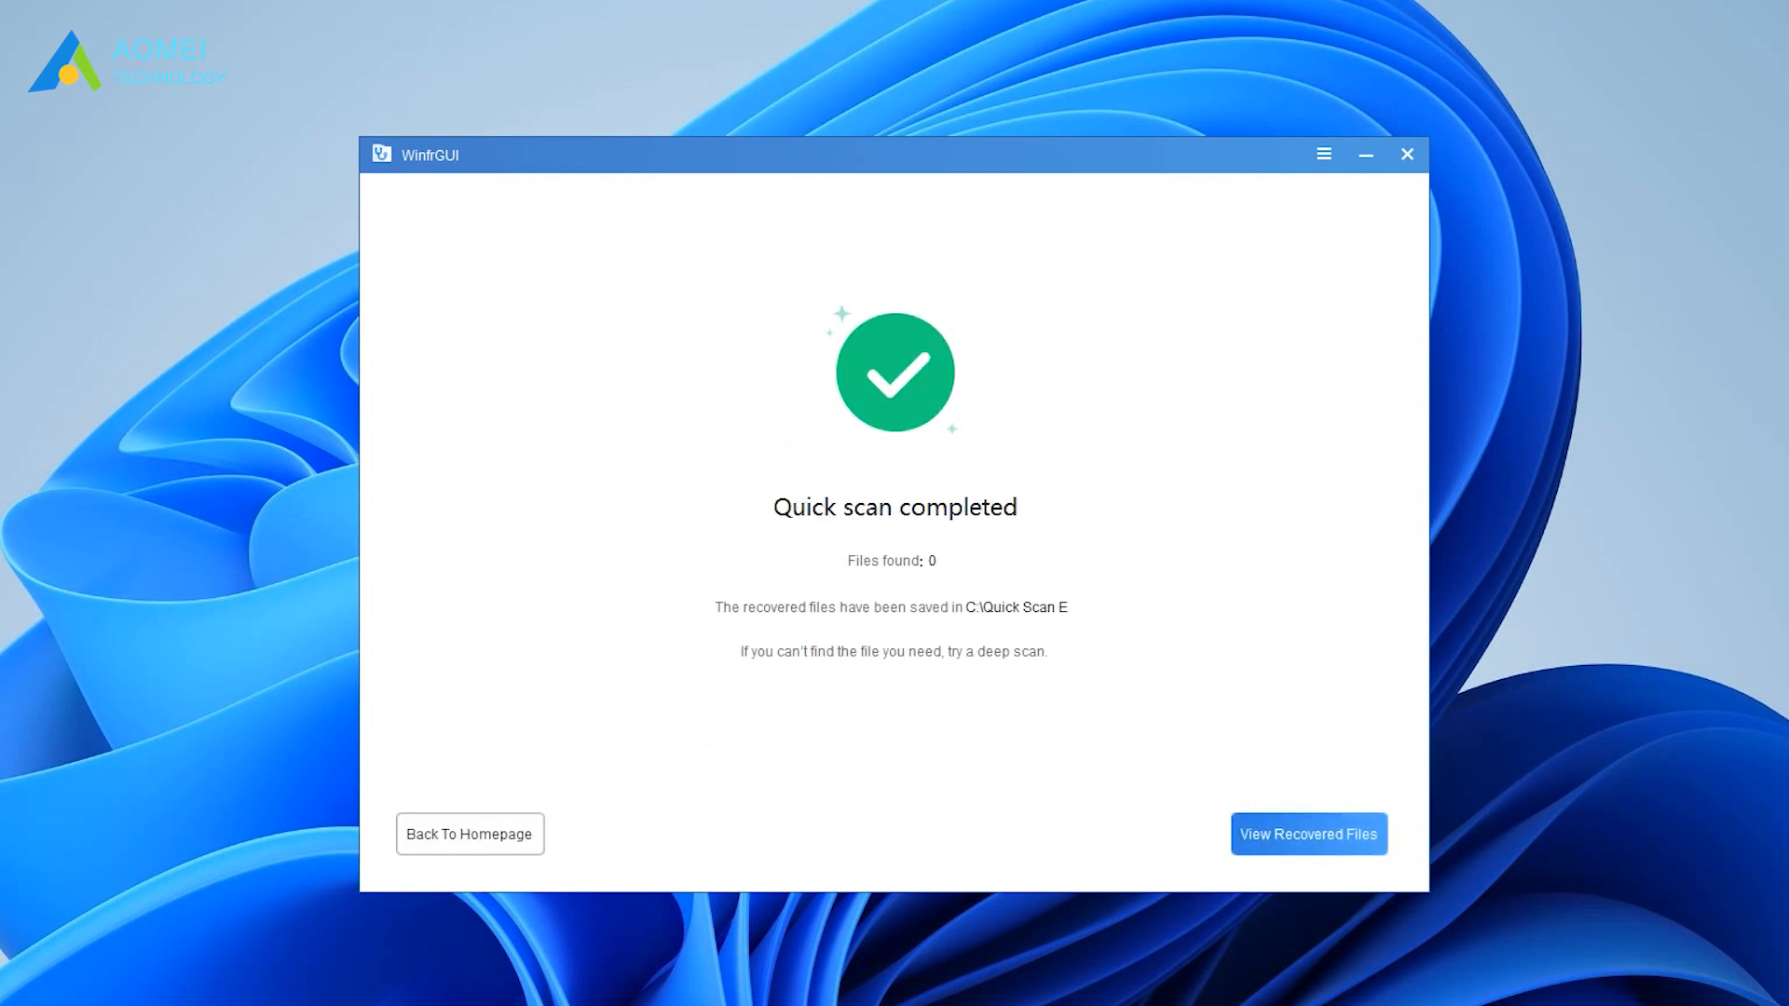
left_click(469, 834)
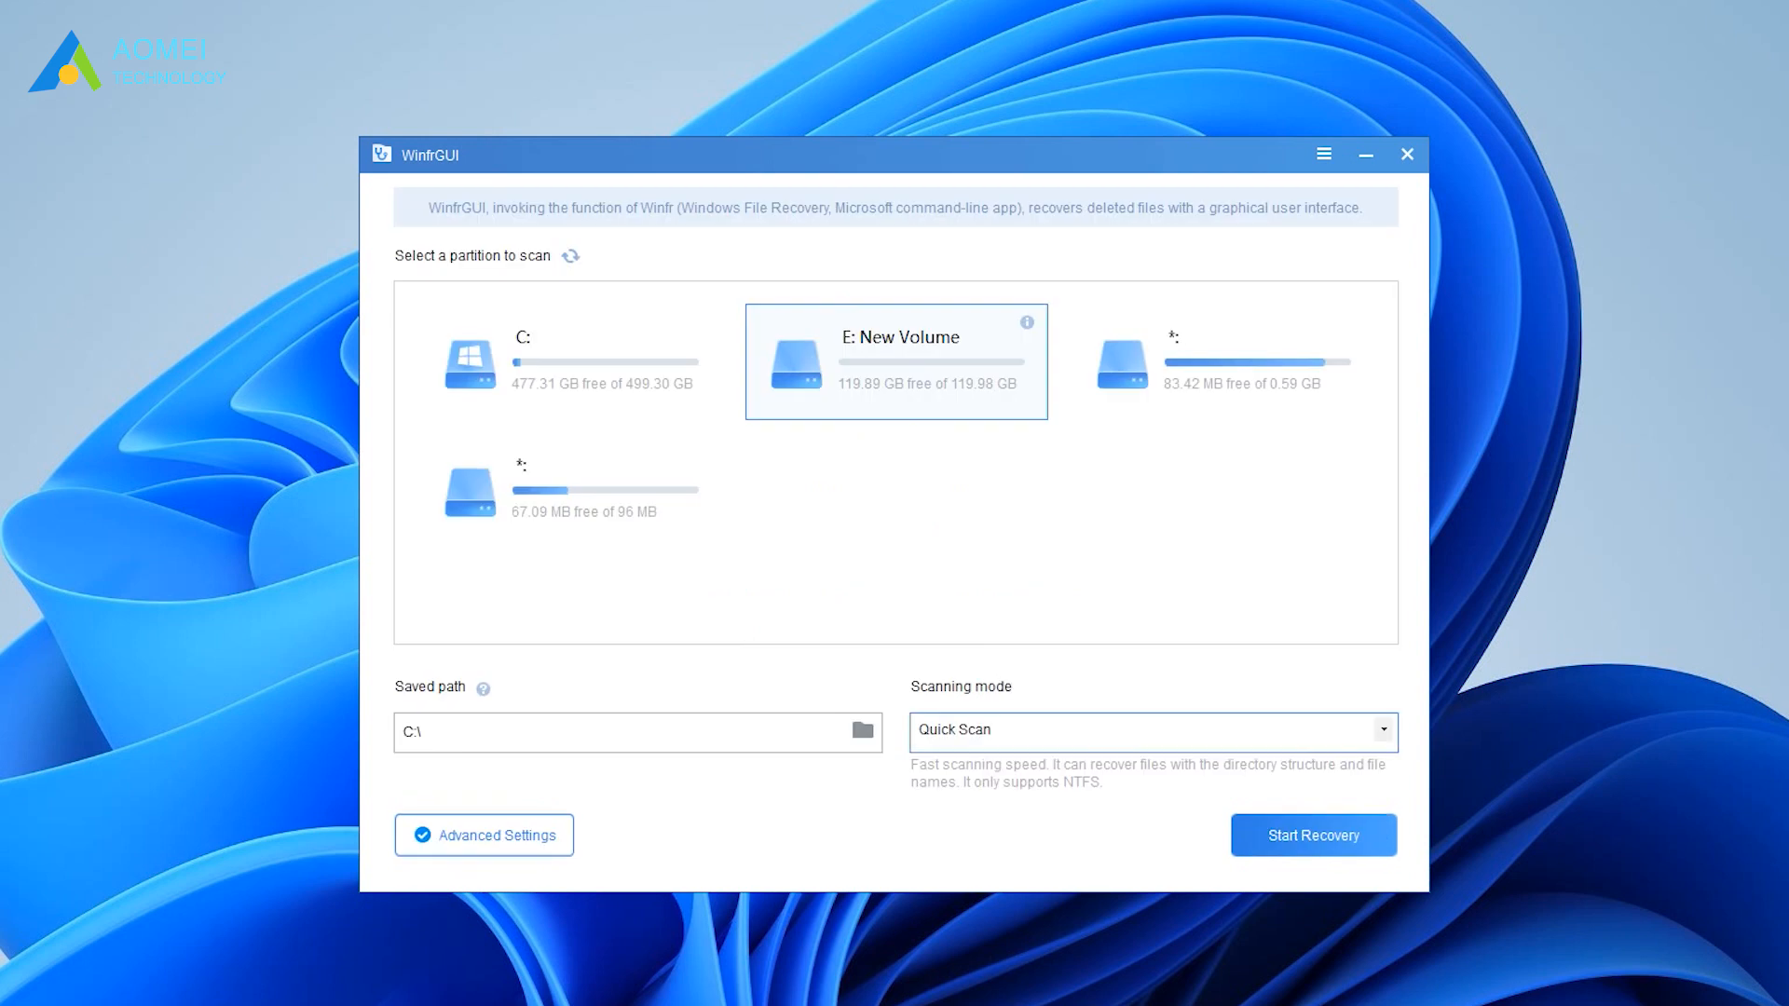
left_click(1152, 731)
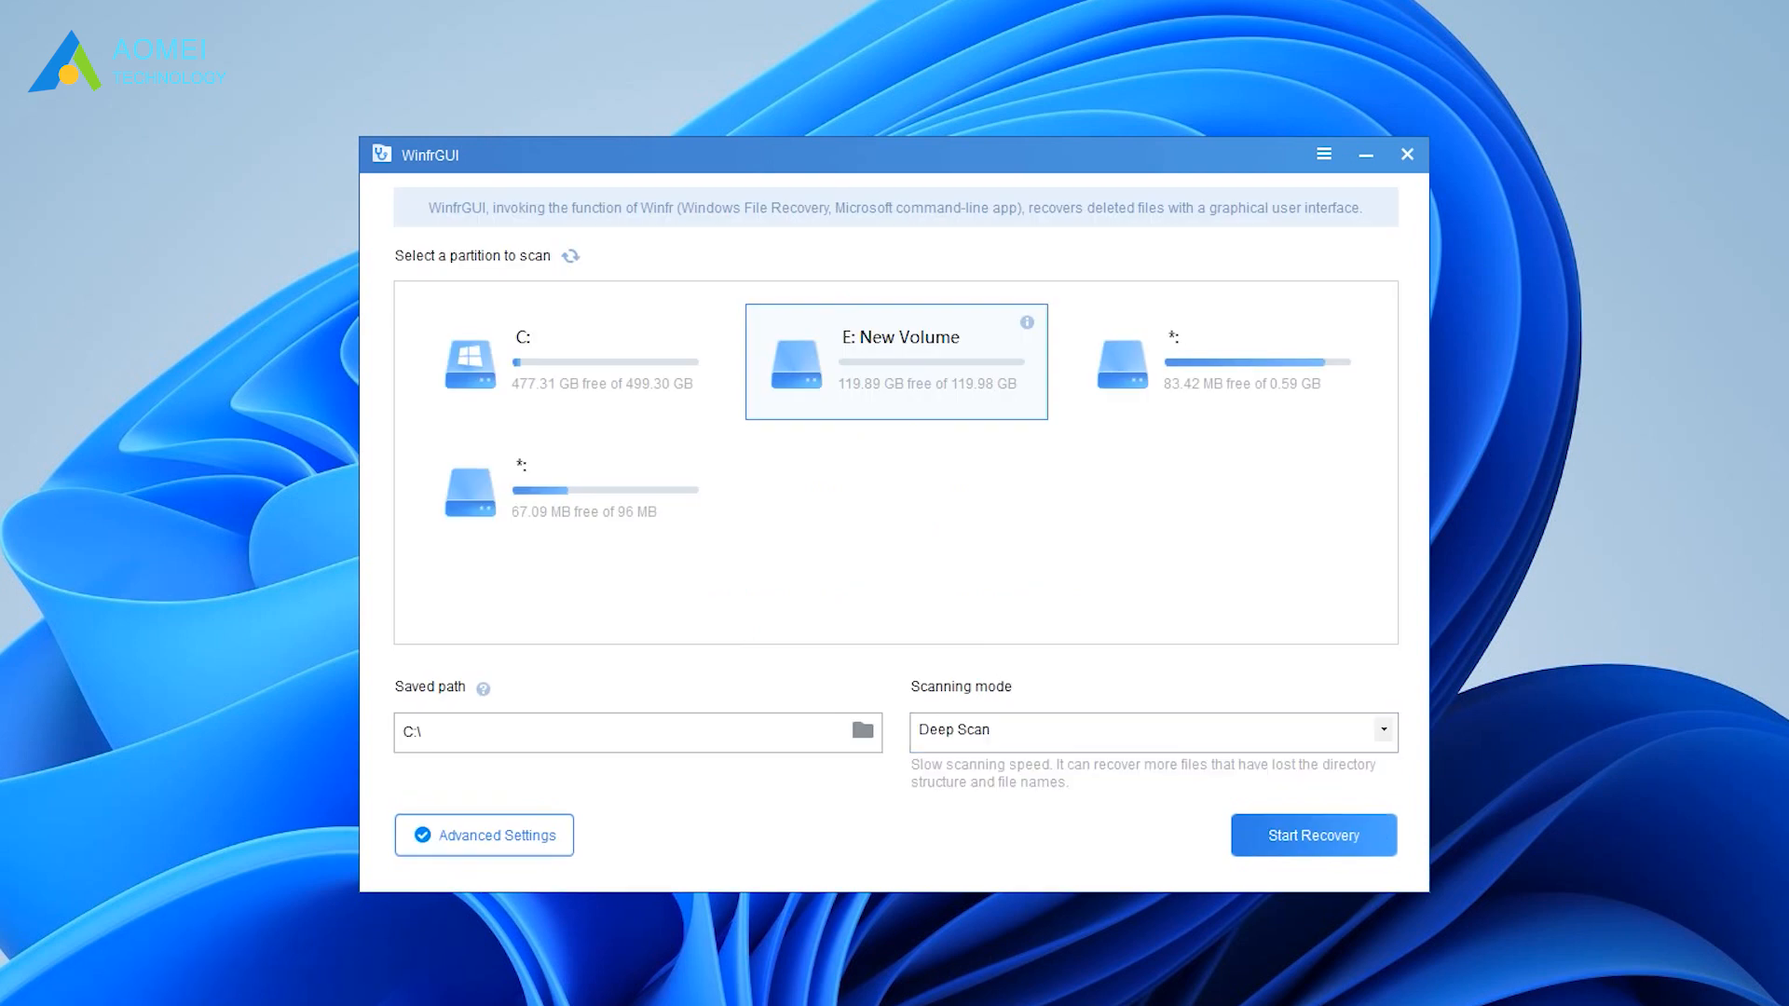